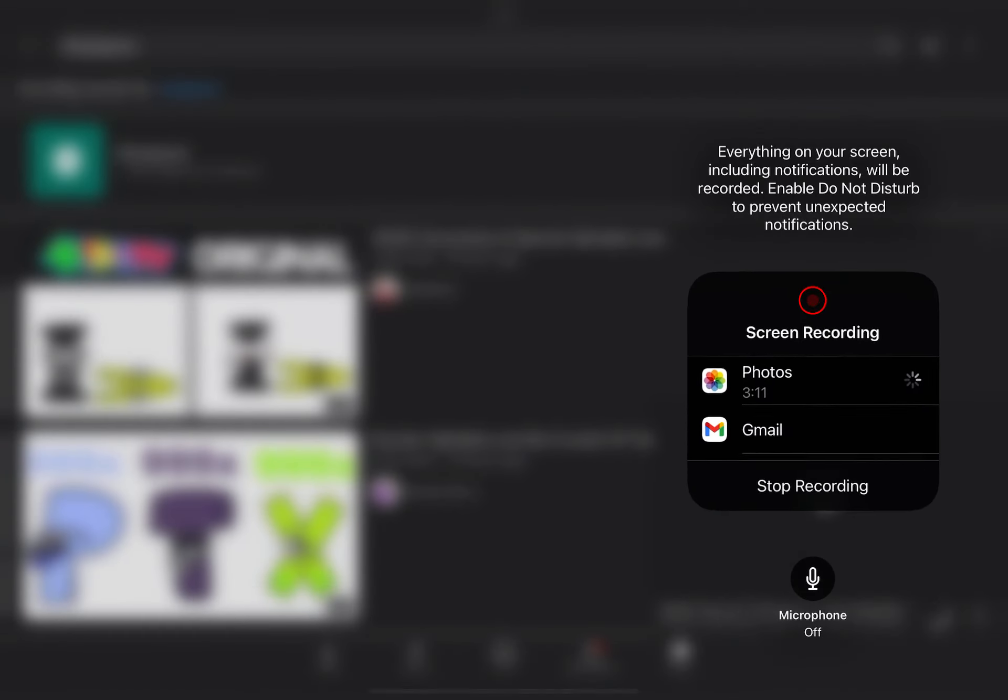
Turn the screen recording's microphone on, then dismiss Control Center back to the #stopposo results
click(813, 579)
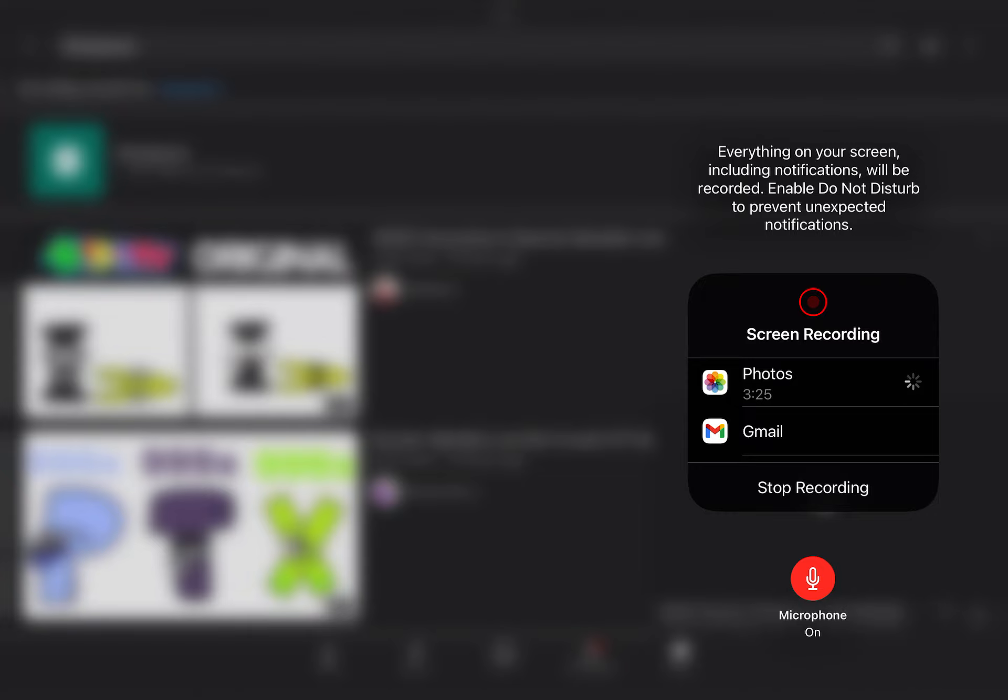
click(813, 578)
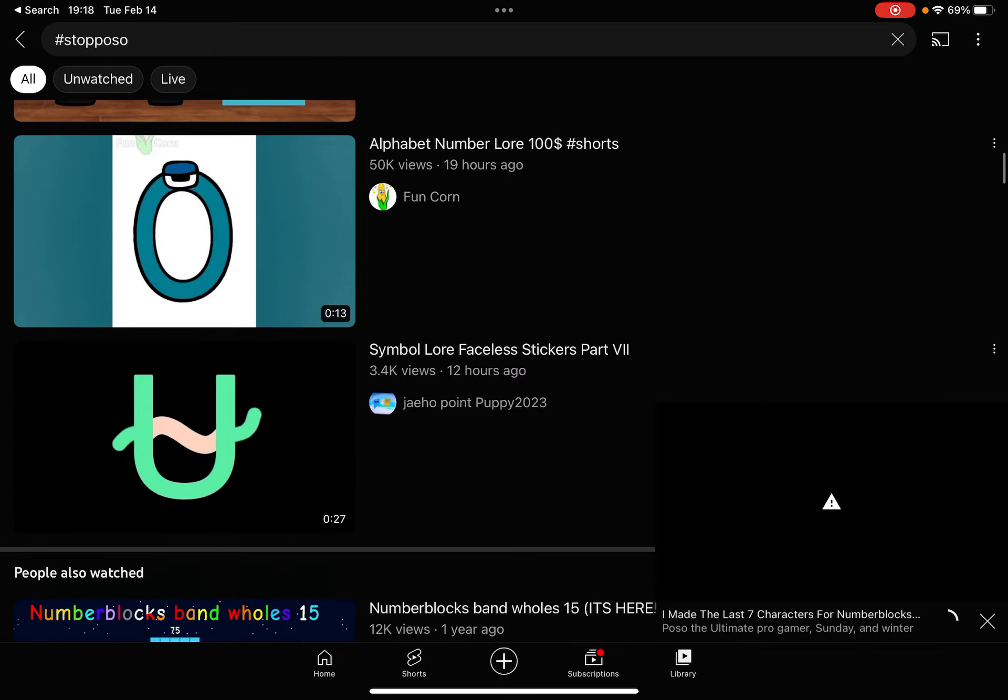
Go to the Lucky Daniel The SweetPink channel and browse its Videos list
scroll(down, 3)
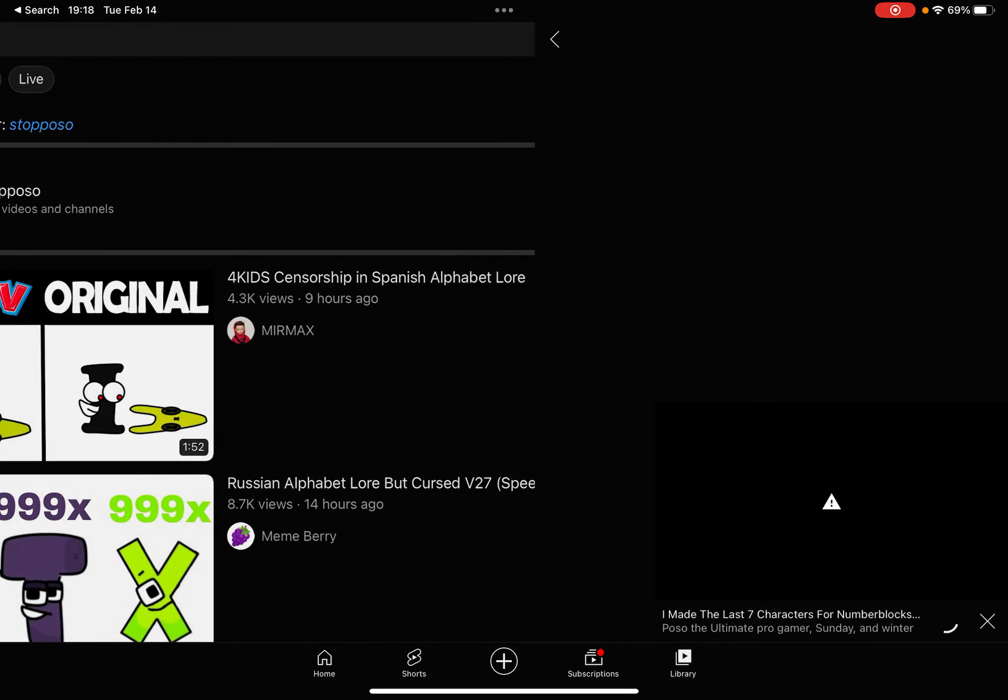
click(41, 124)
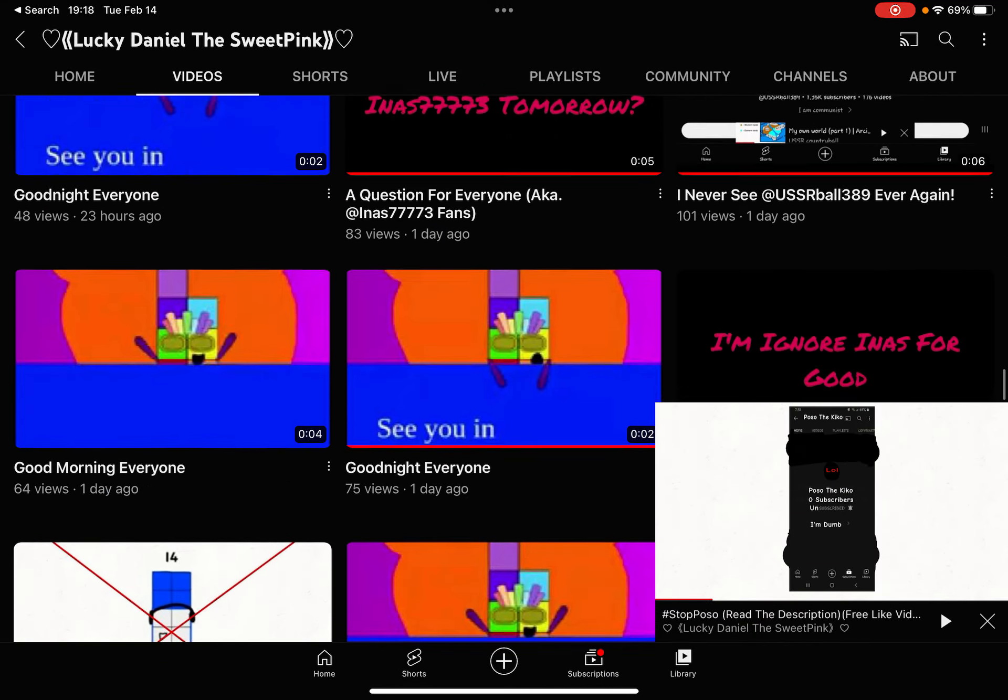
scroll(down, 3)
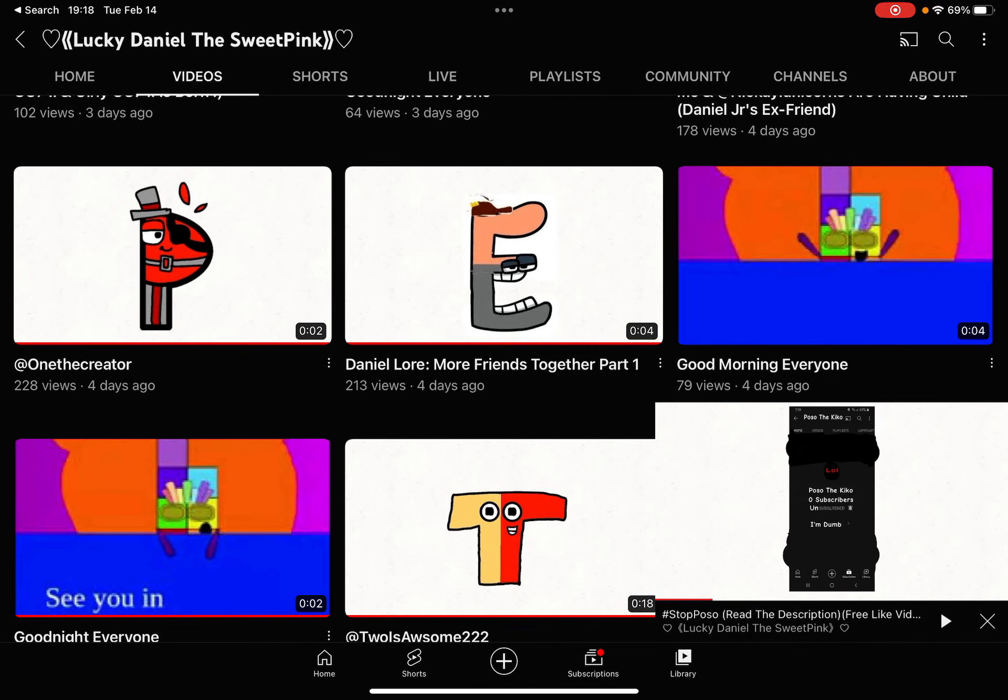
Play the red letter P top-hat video, view its comments, and resume playback
click(171, 255)
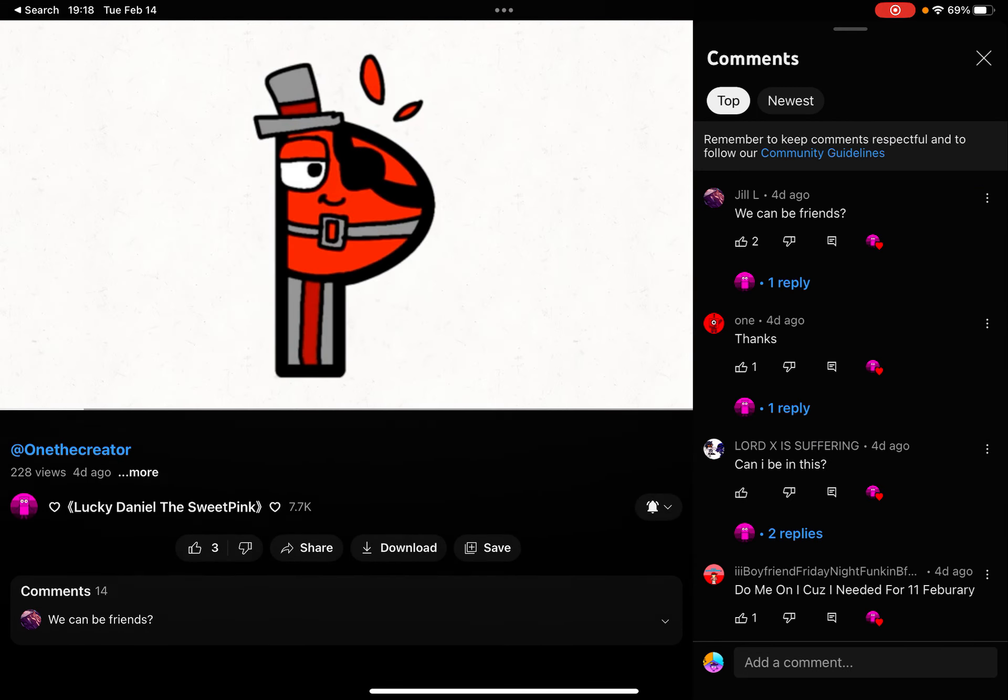
scroll(down, 3)
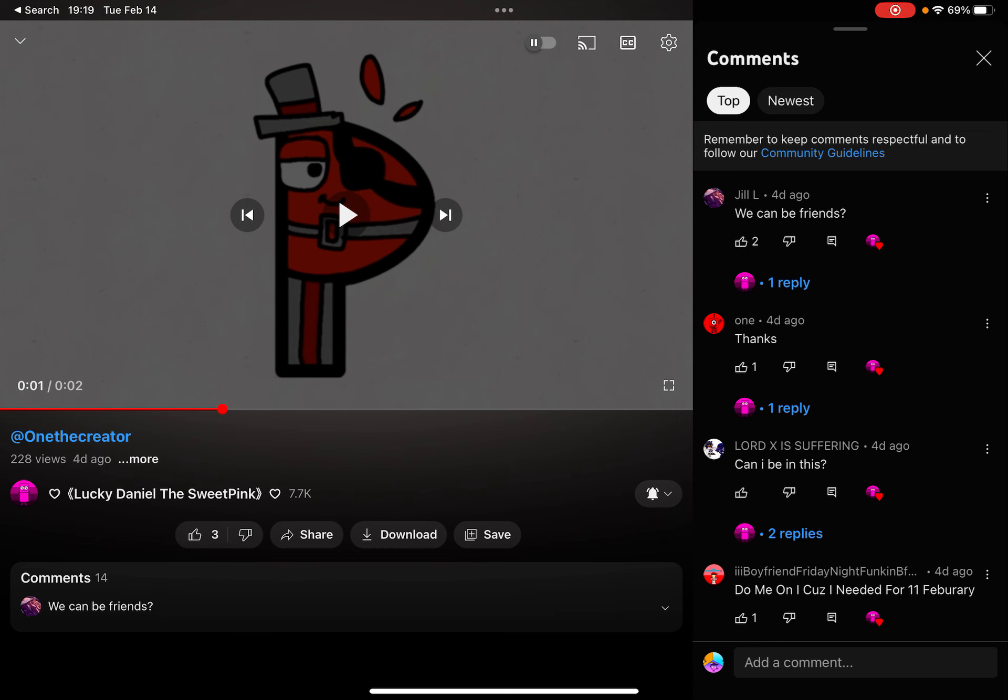
click(983, 58)
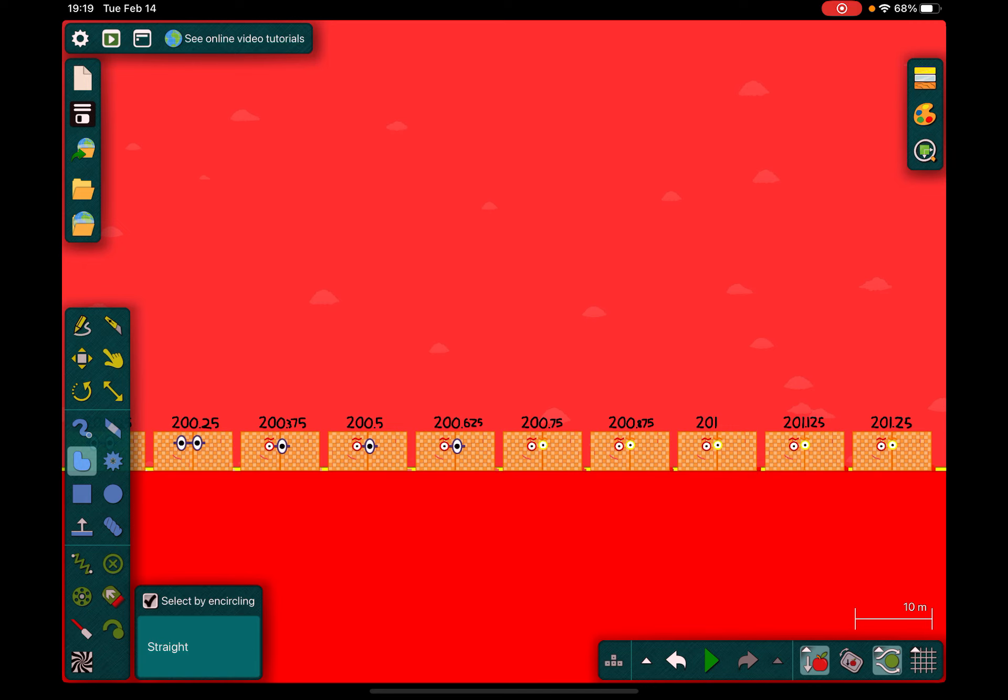
View the Algodoo scene's row of blocks numbered 200.25 to 201.25
click(82, 359)
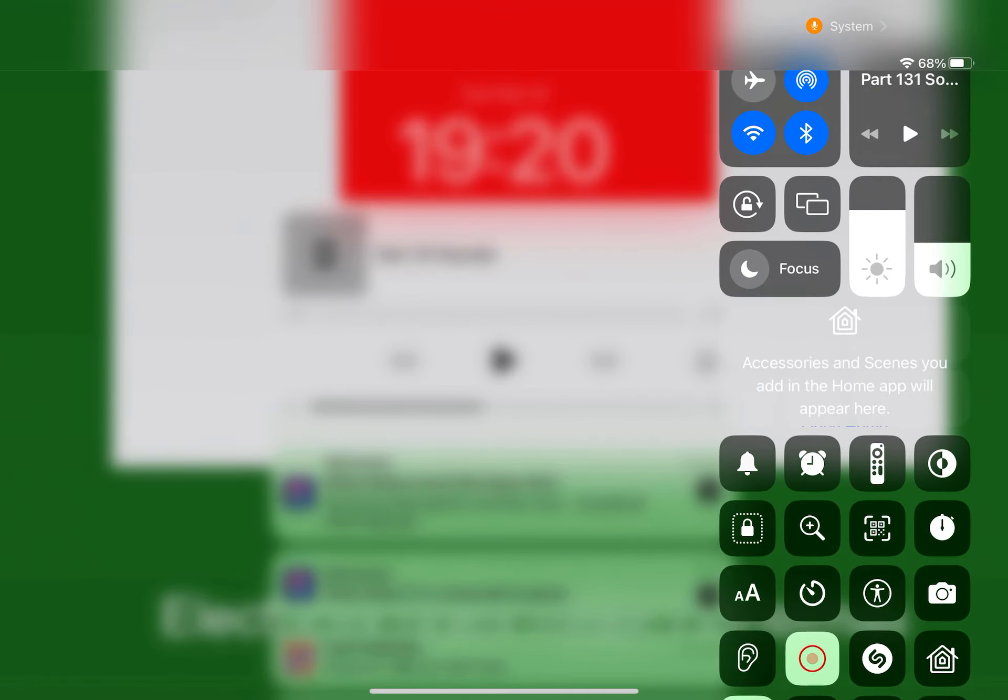
click(812, 658)
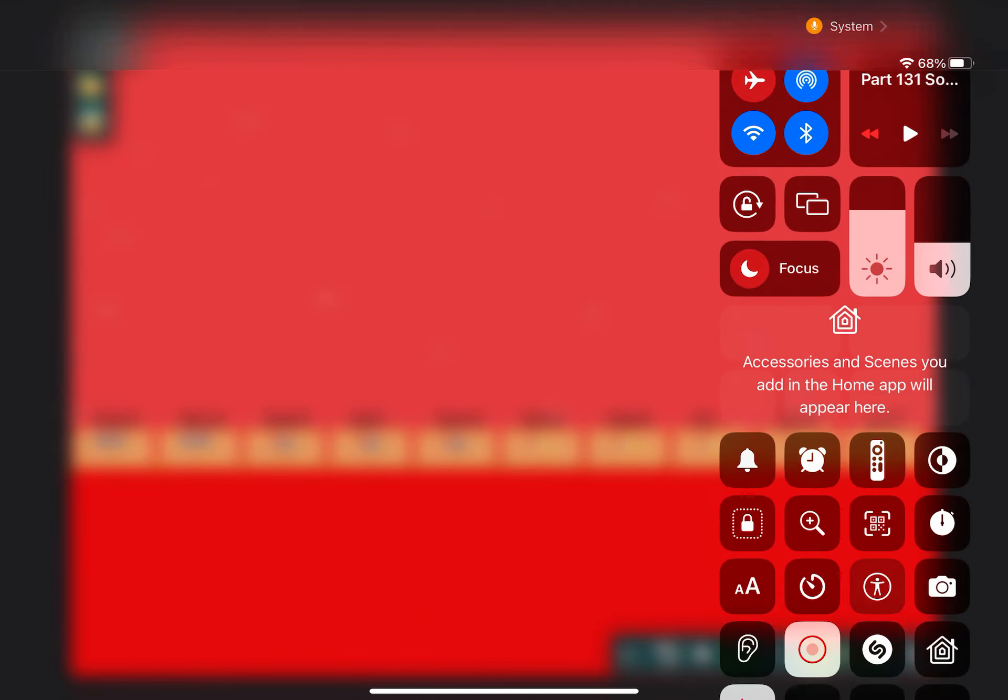
click(811, 648)
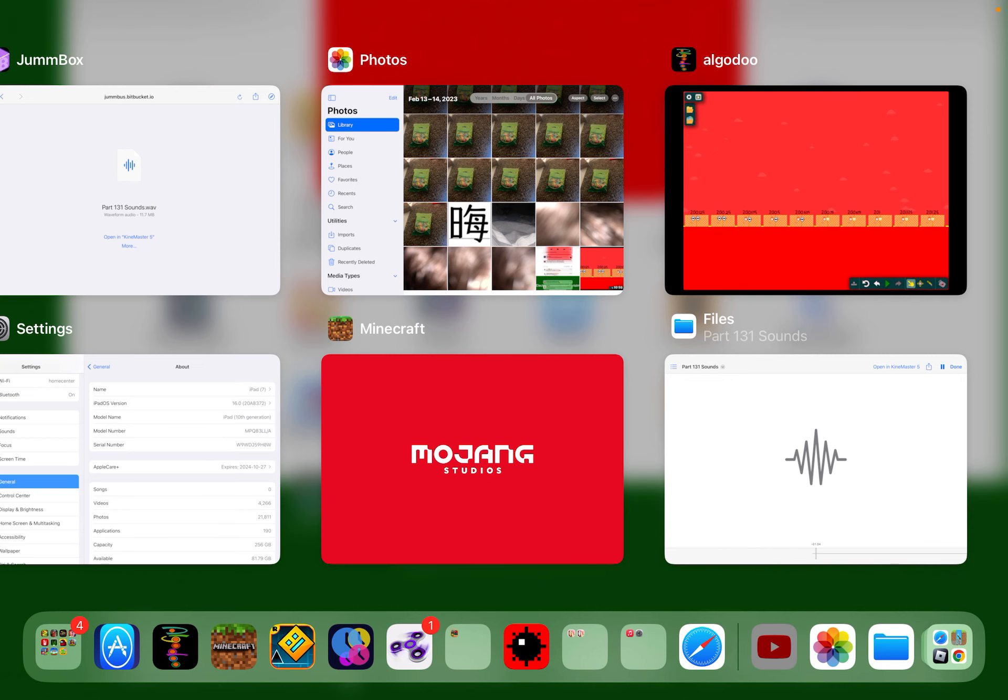
Return to YouTube from the App Switcher and show the watch history list
click(774, 647)
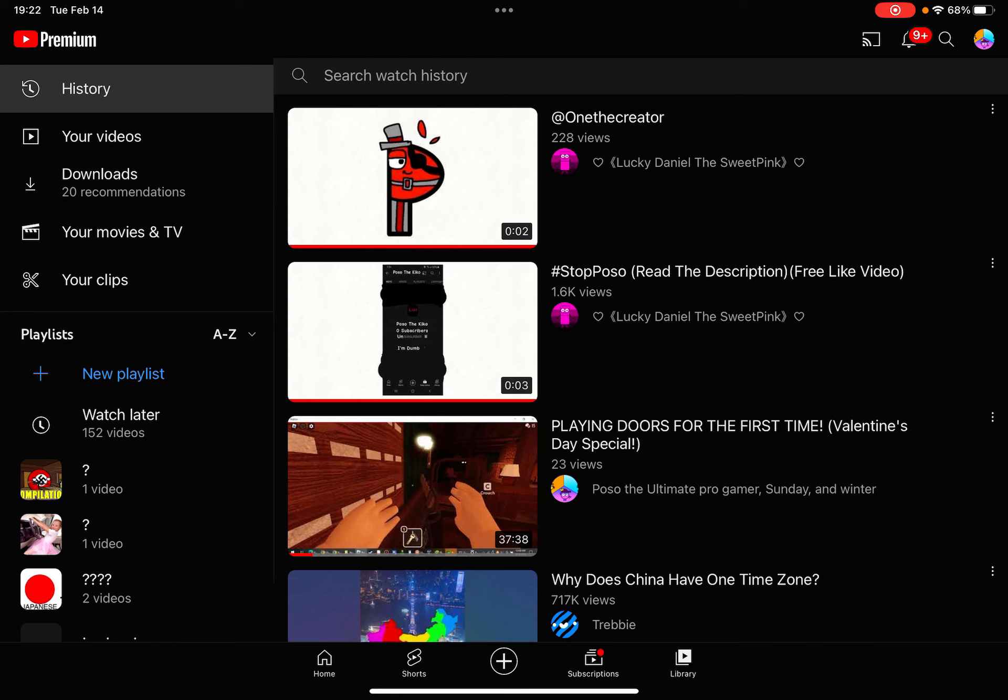
click(324, 662)
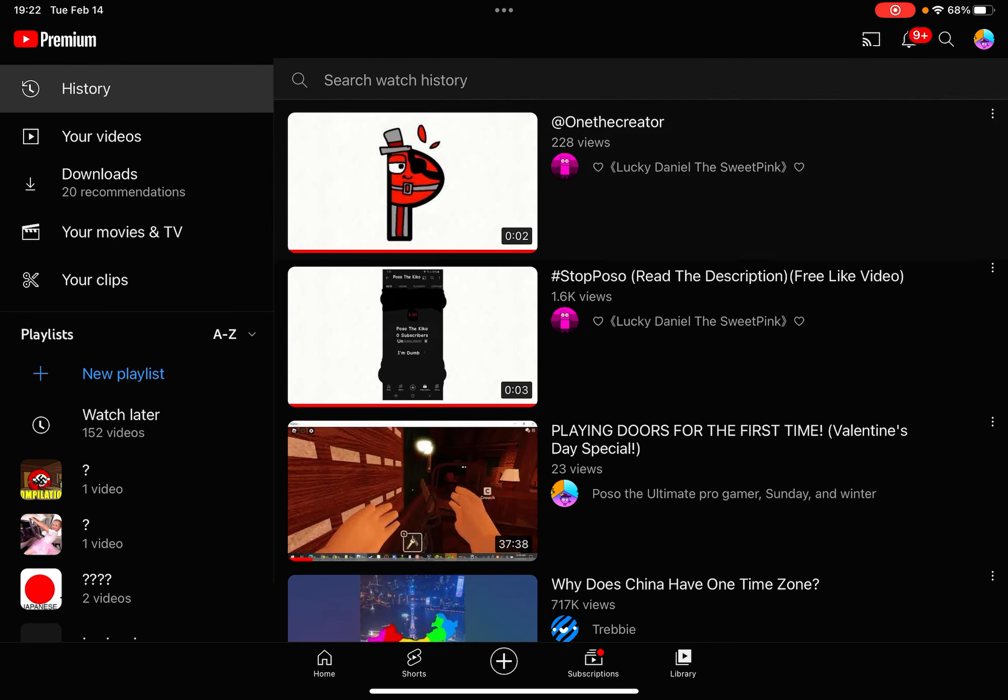
Go to the Lucky Daniel The SweetPink channel and its Playlists page with Numberblocks Bands
click(411, 182)
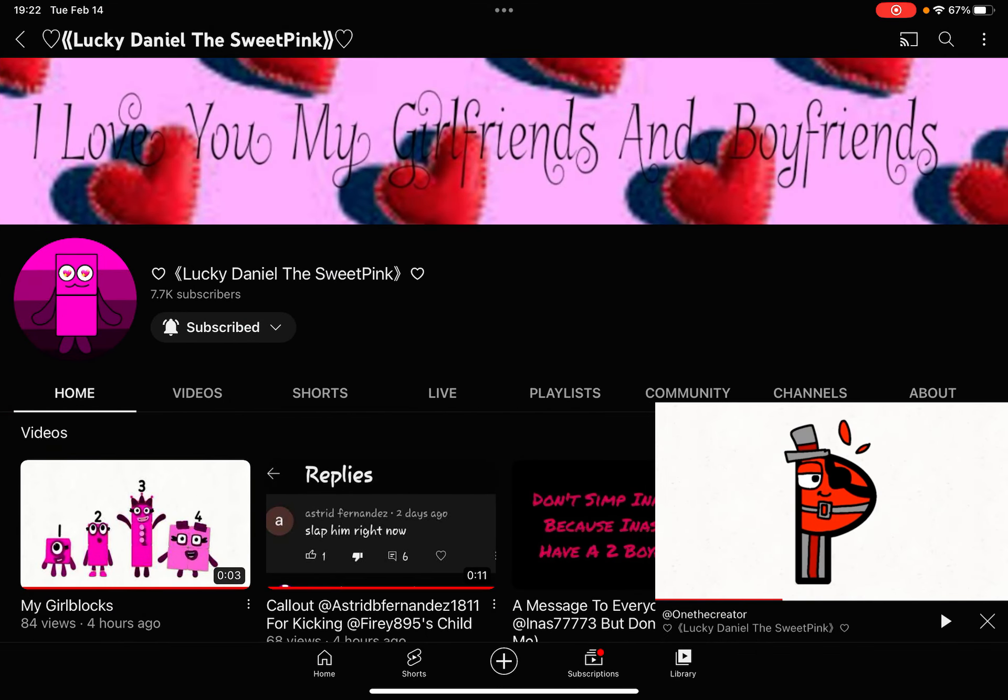
click(564, 393)
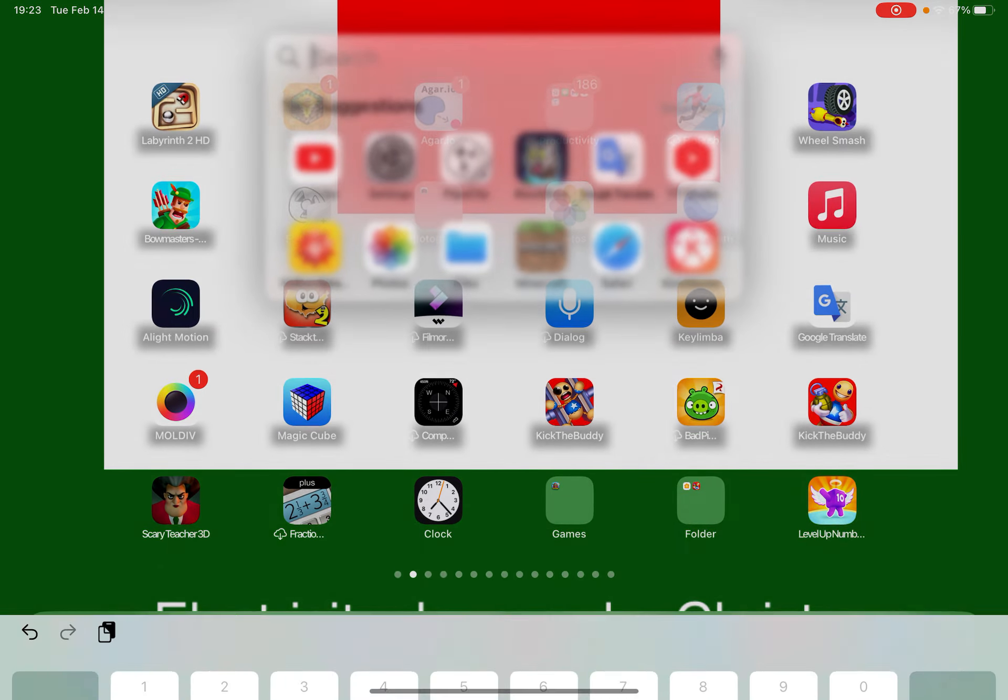
click(502, 57)
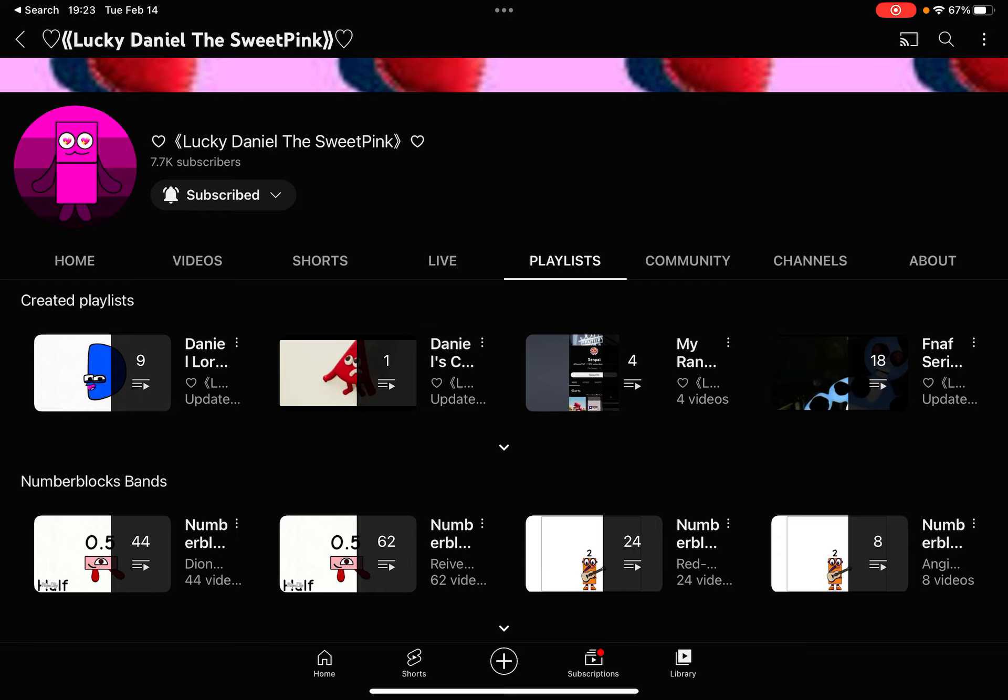
key(home)
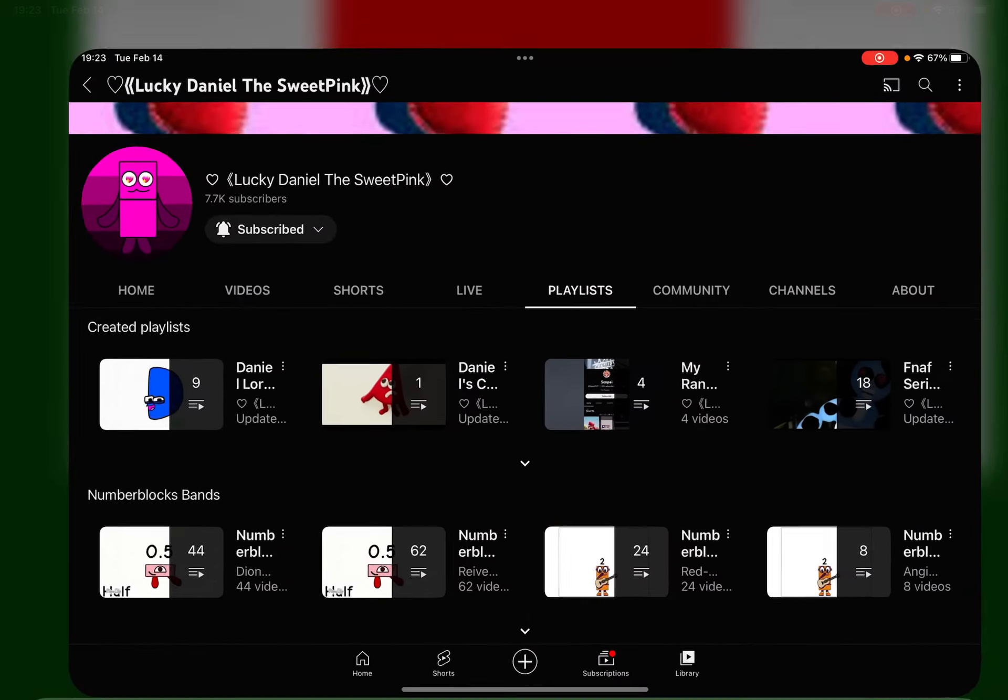
click(160, 393)
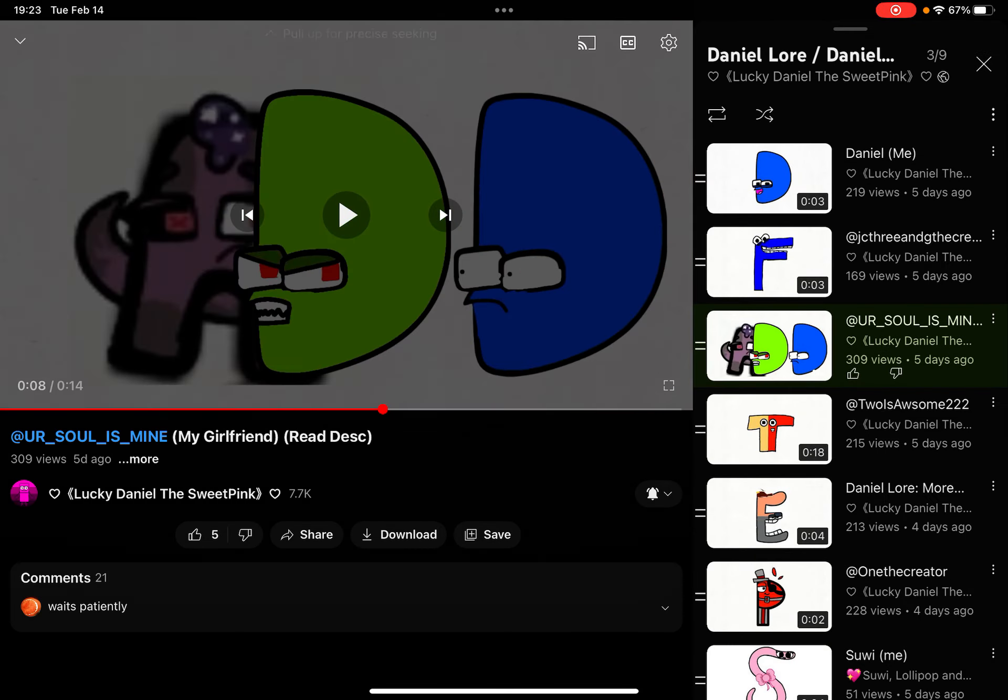
click(668, 386)
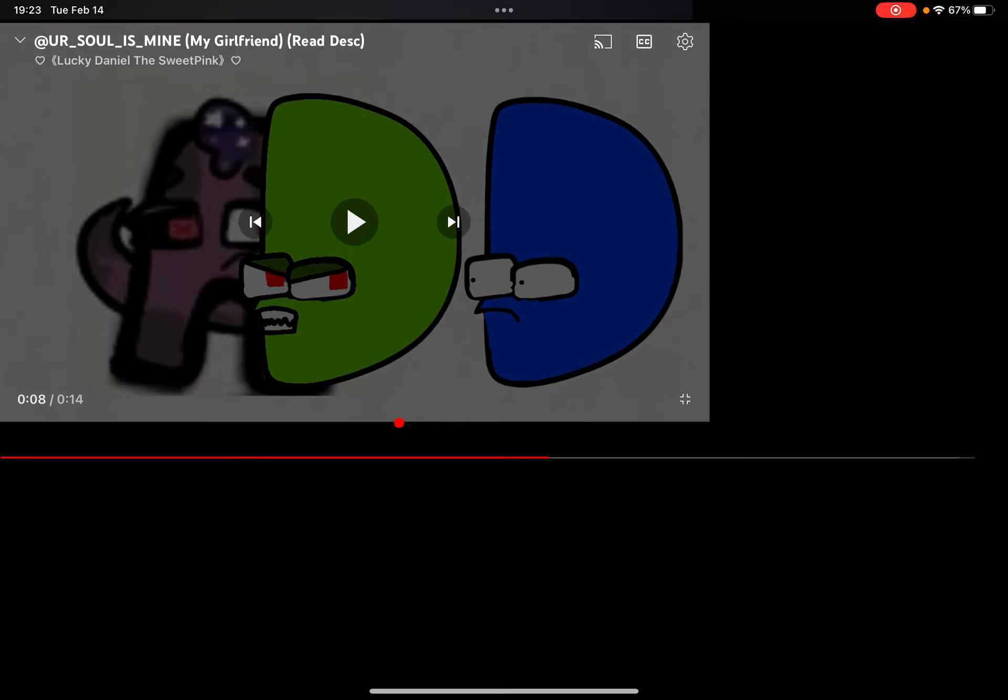
click(684, 399)
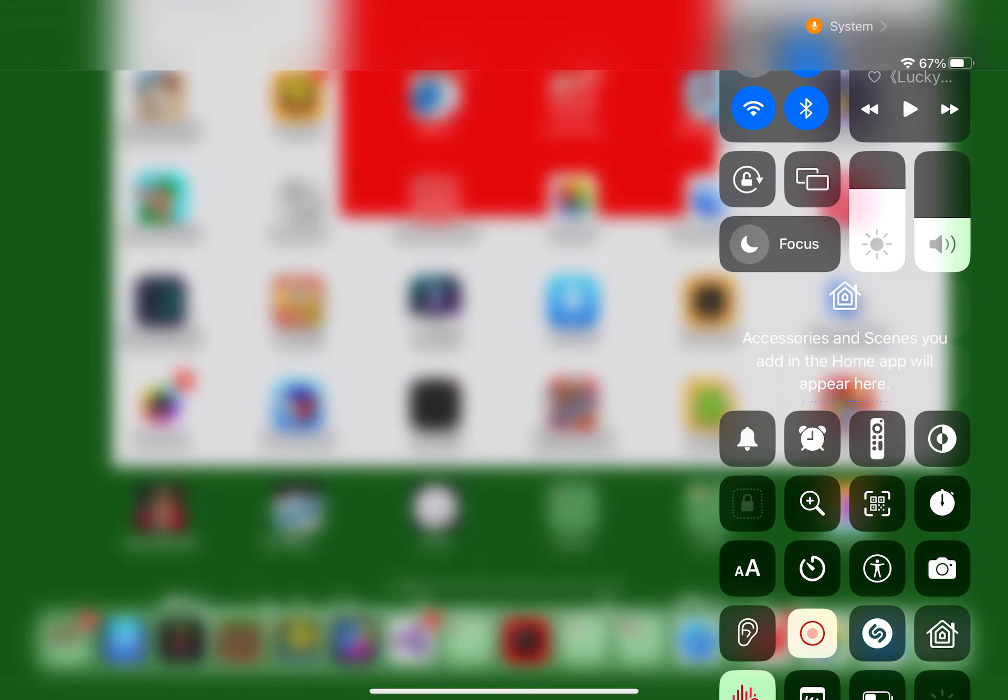
click(812, 632)
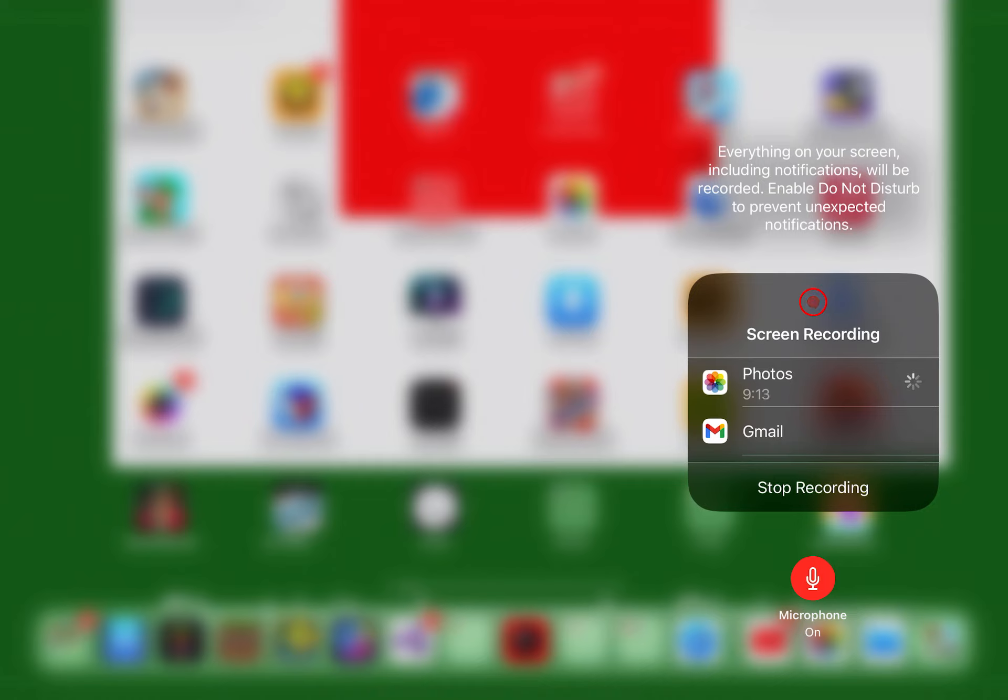